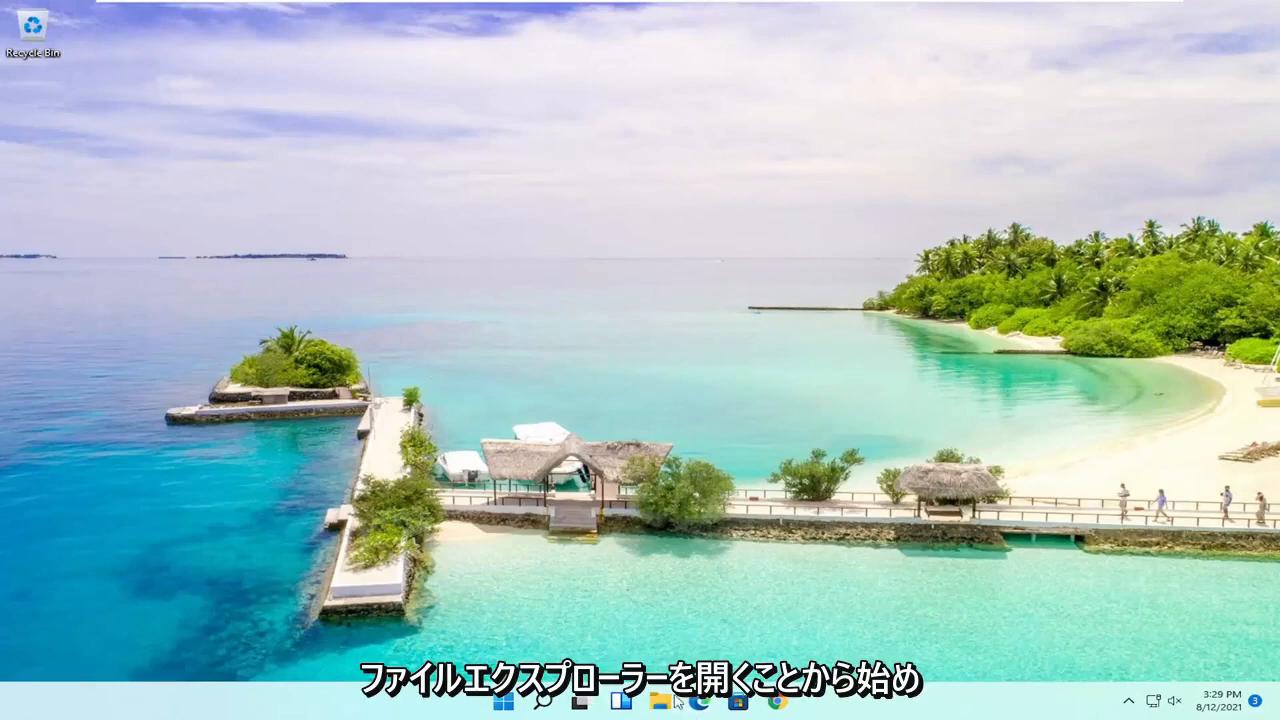
Step: Launch File Explorer from the taskbar, landing on Quick access
click(658, 700)
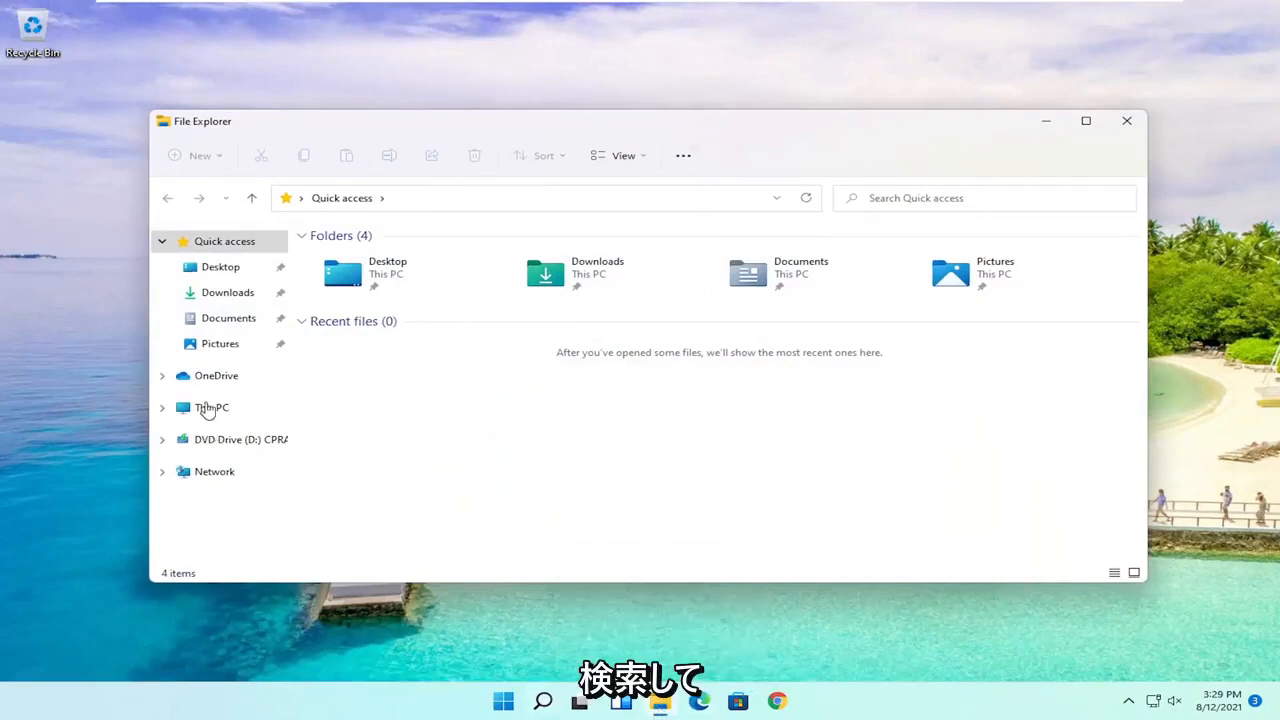
Step: Navigate from This PC into Local Disk (C:) and then Program Files (x86)
click(212, 408)
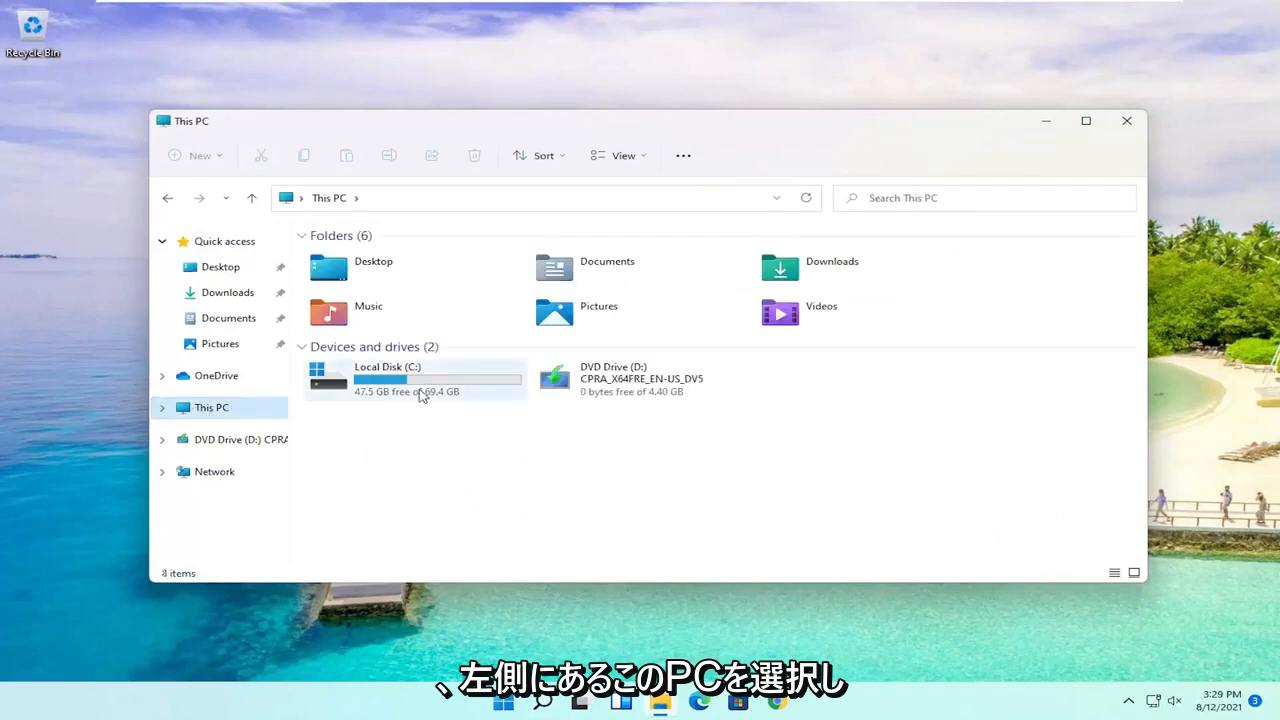
double_click(388, 378)
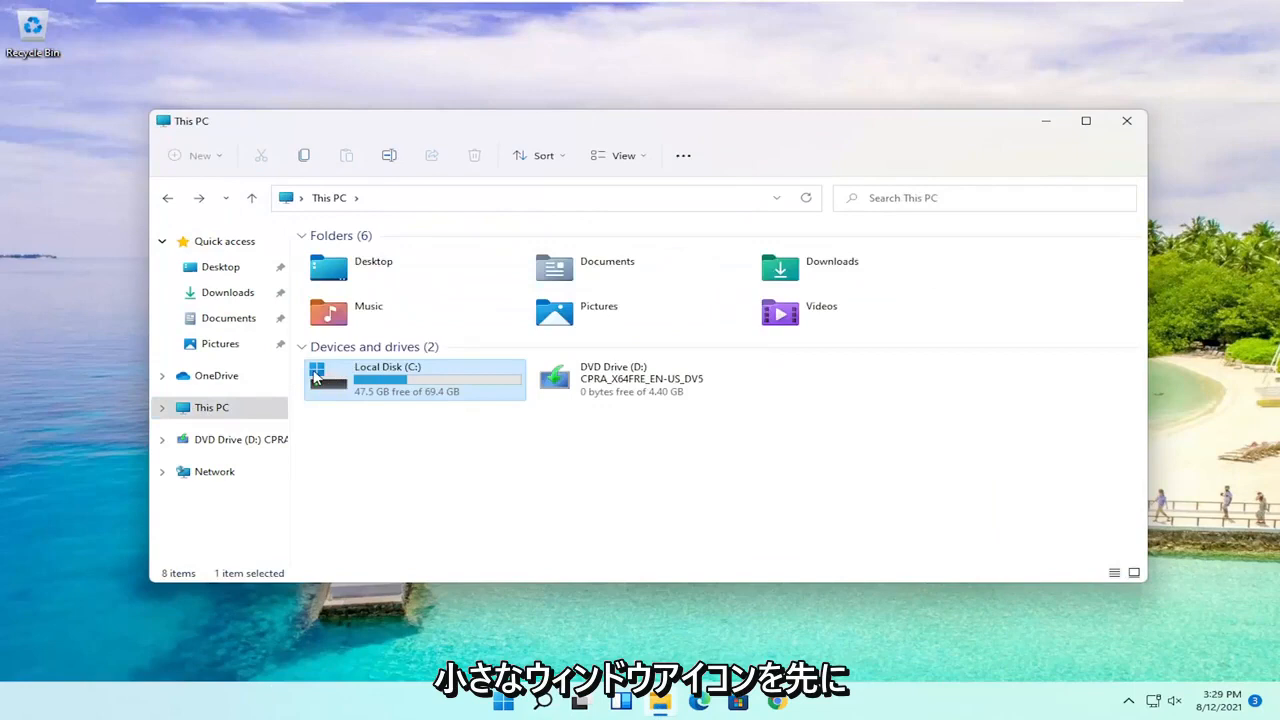
double_click(414, 378)
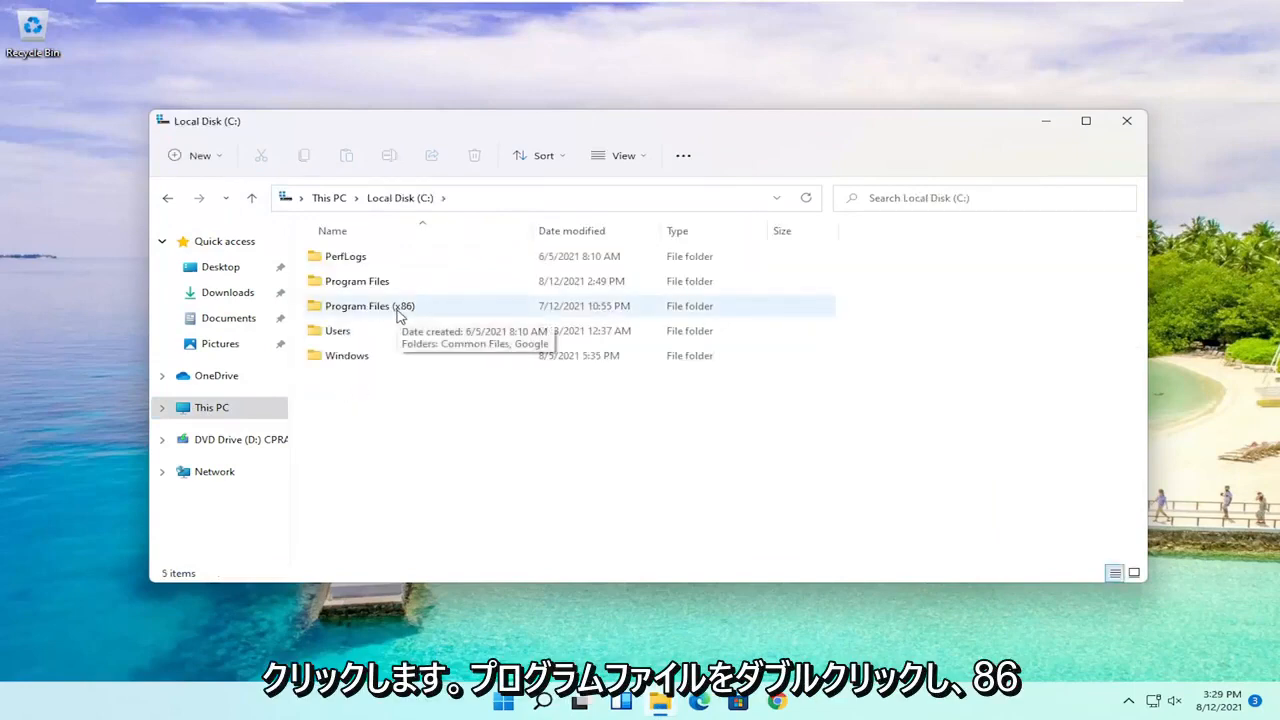
double_click(370, 304)
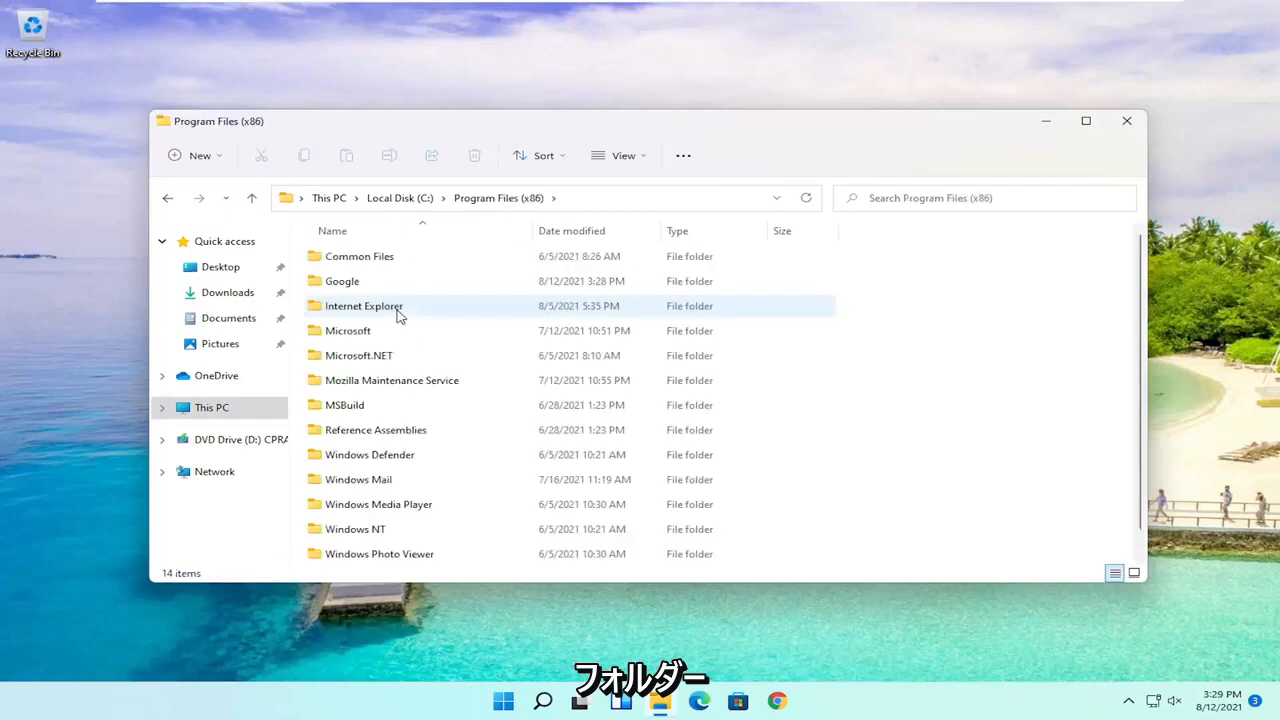
mouse_move(350, 330)
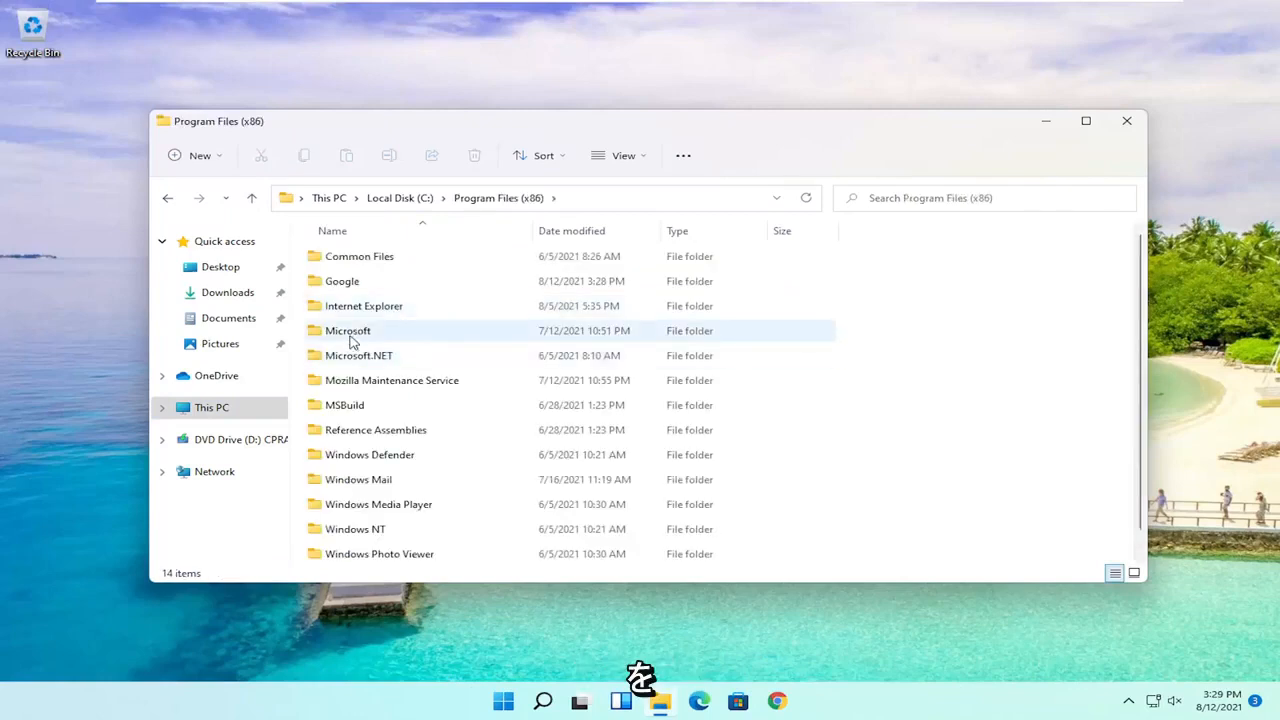
Step: Continue into Microsoft > Edge > Application, showing the msedge files
double_click(348, 330)
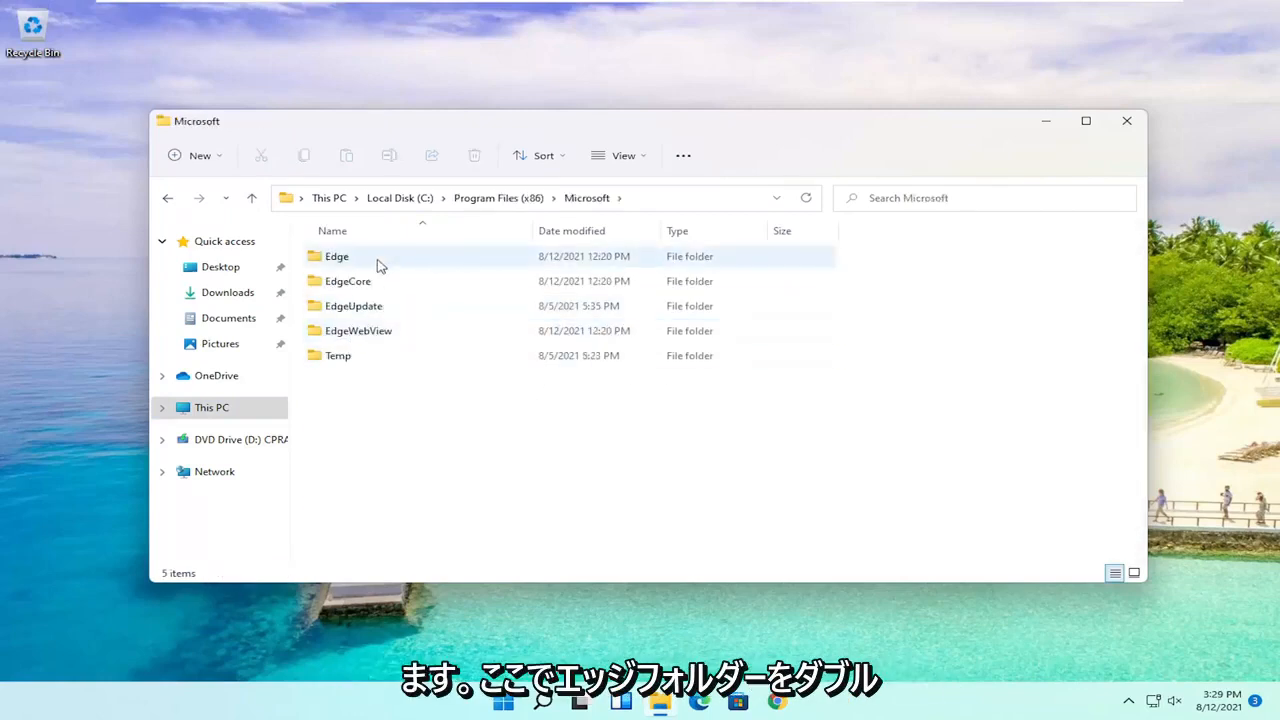
double_click(336, 256)
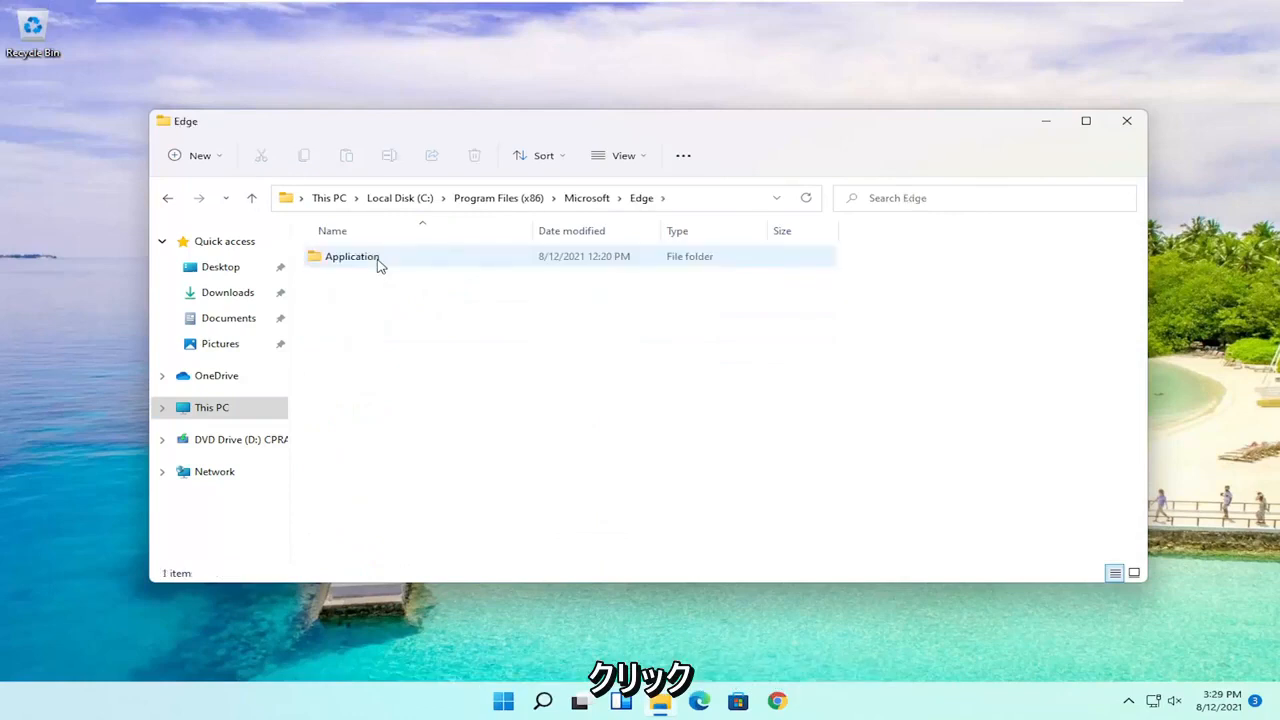
double_click(352, 256)
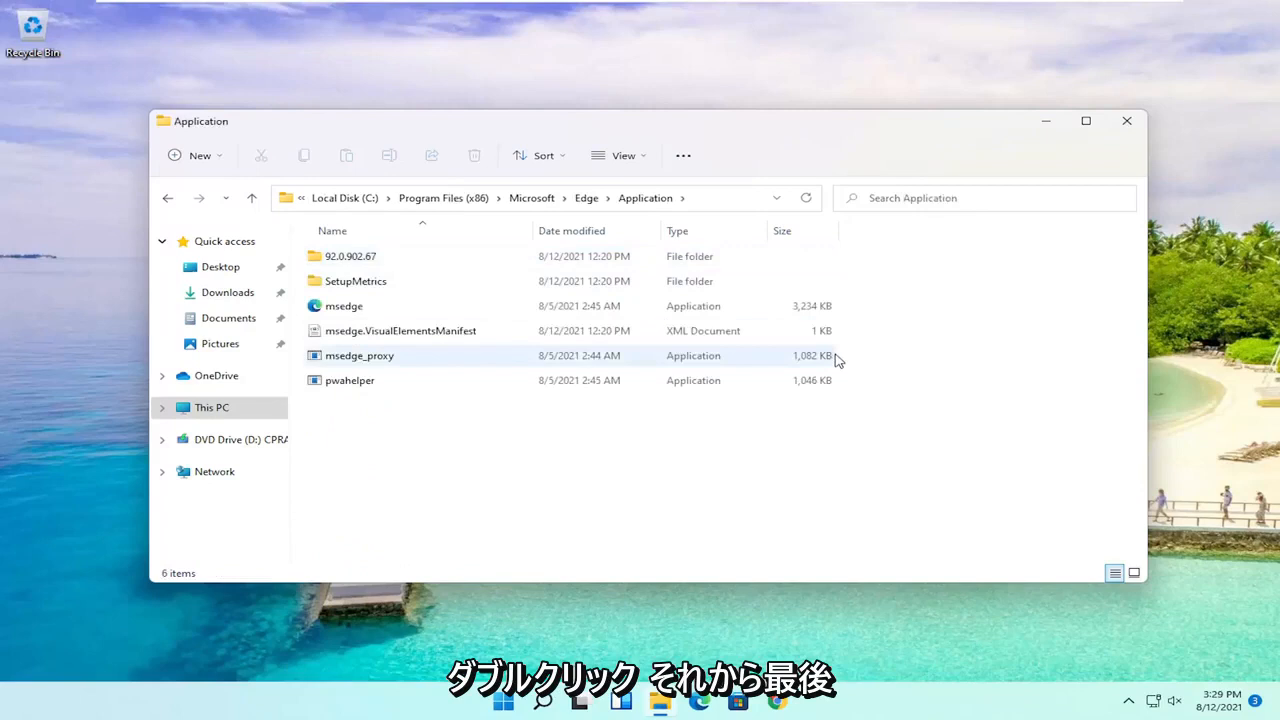
Step: Enter the 92.0.902.67 version folder and then its Installer subfolder
click(350, 256)
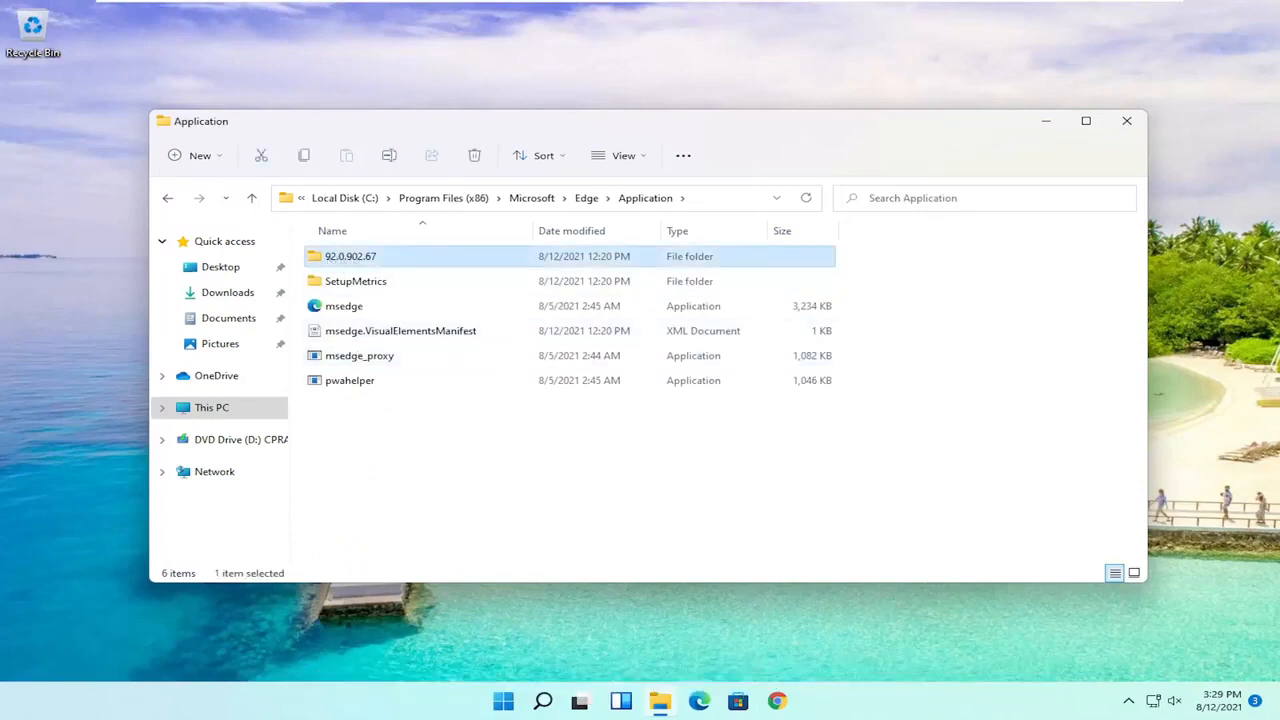
double_click(356, 280)
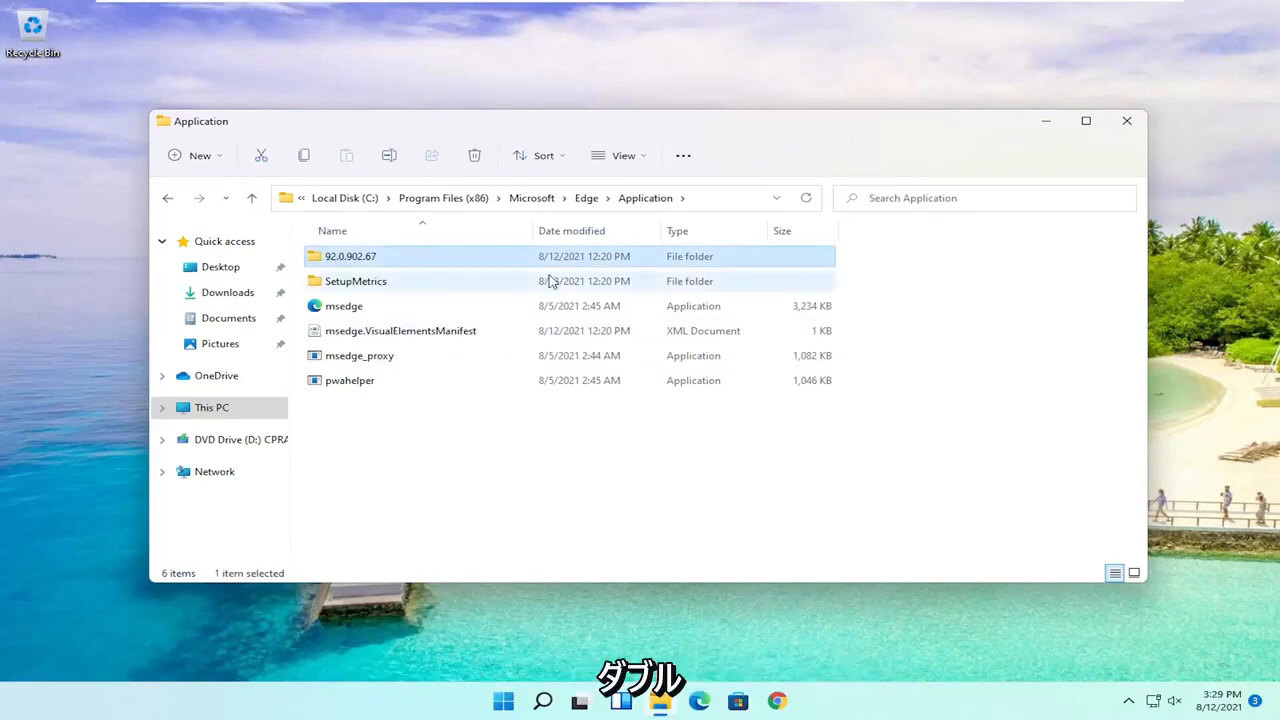
double_click(350, 256)
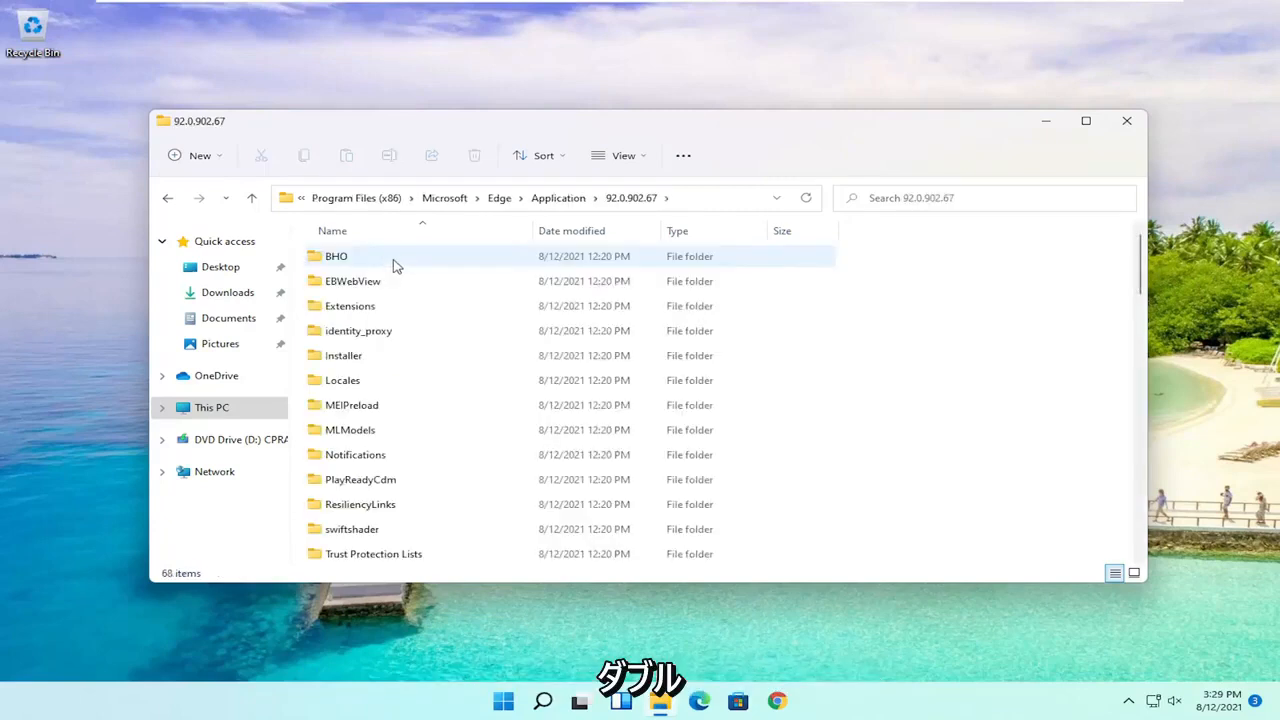
click(344, 356)
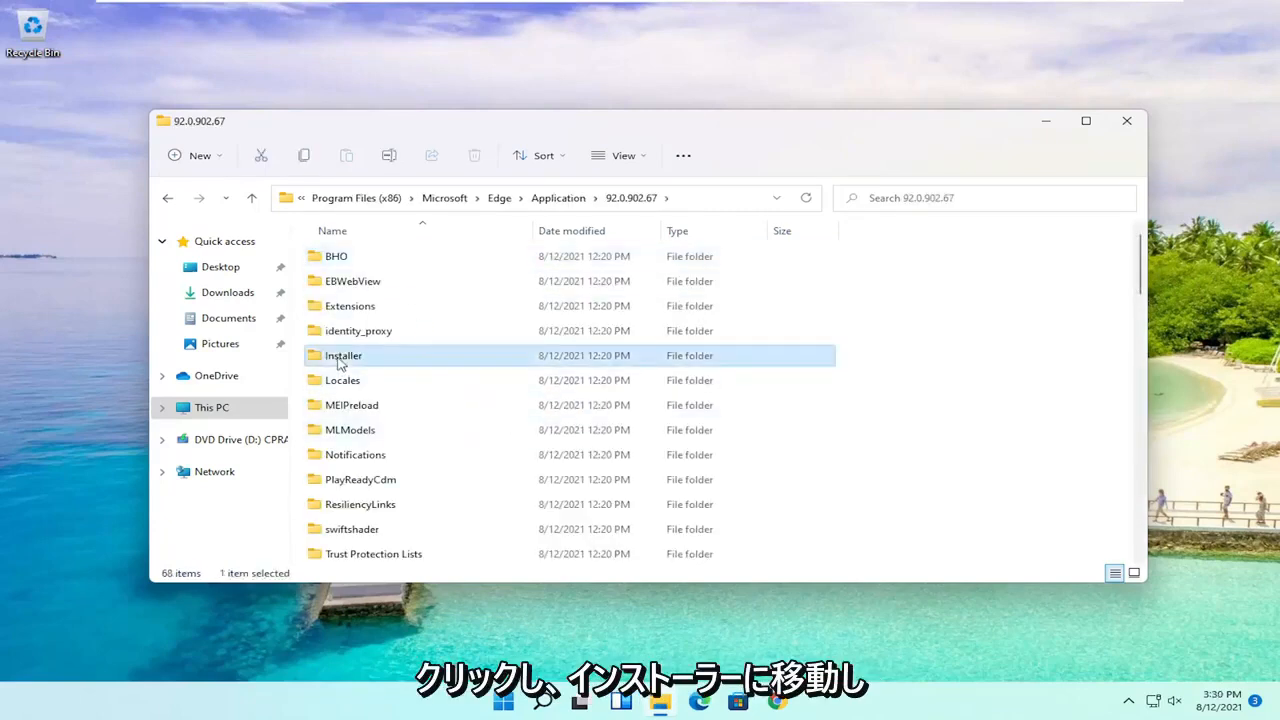
mouse_move(344, 356)
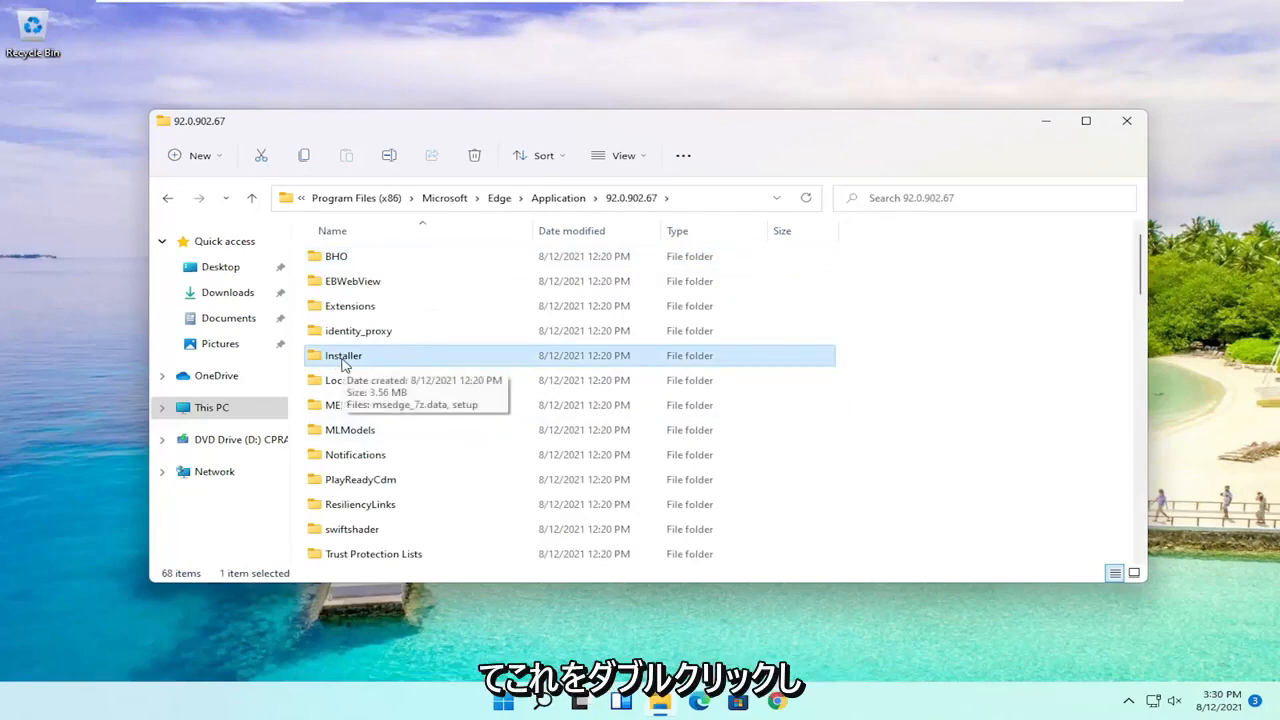
double_click(344, 356)
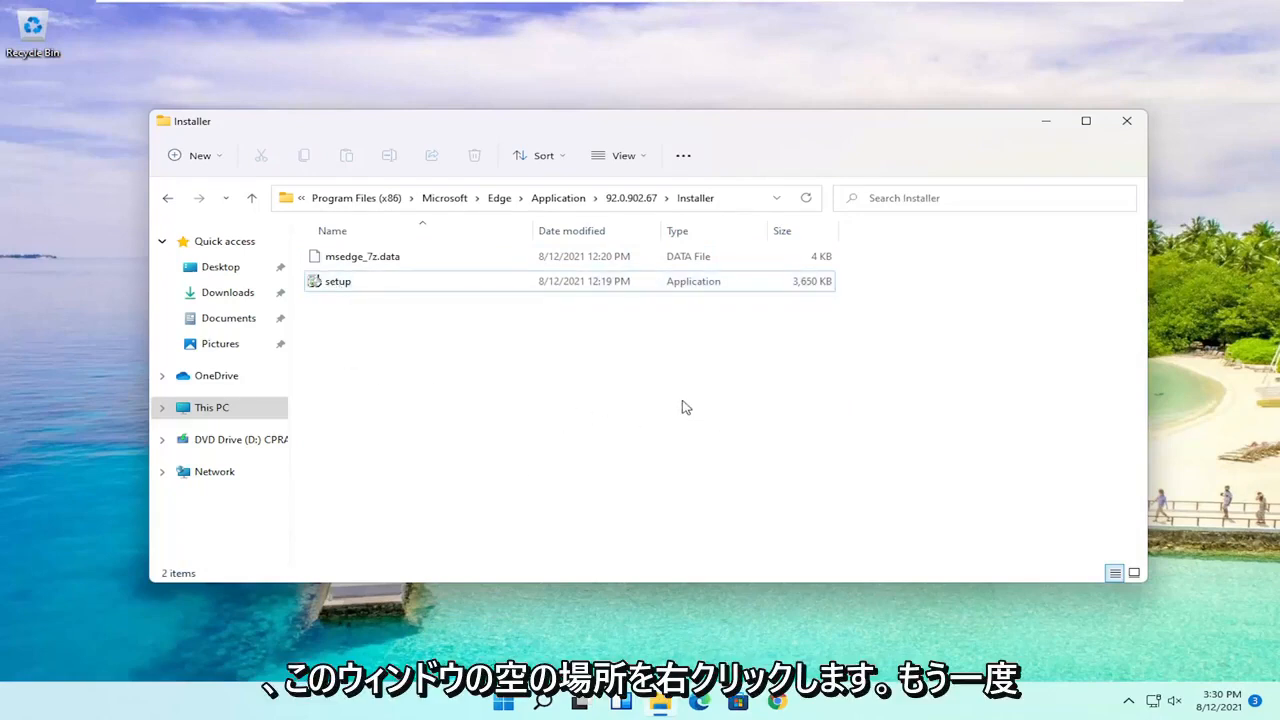
mouse_move(504, 436)
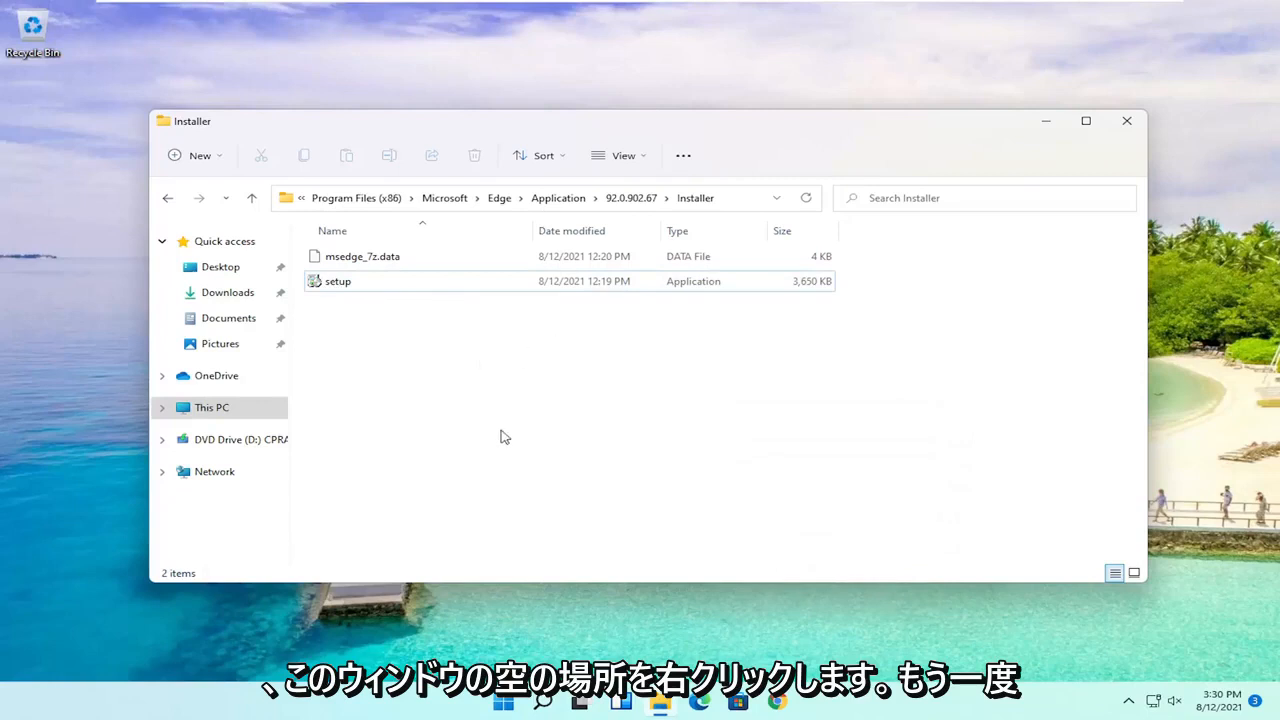
mouse_move(552, 428)
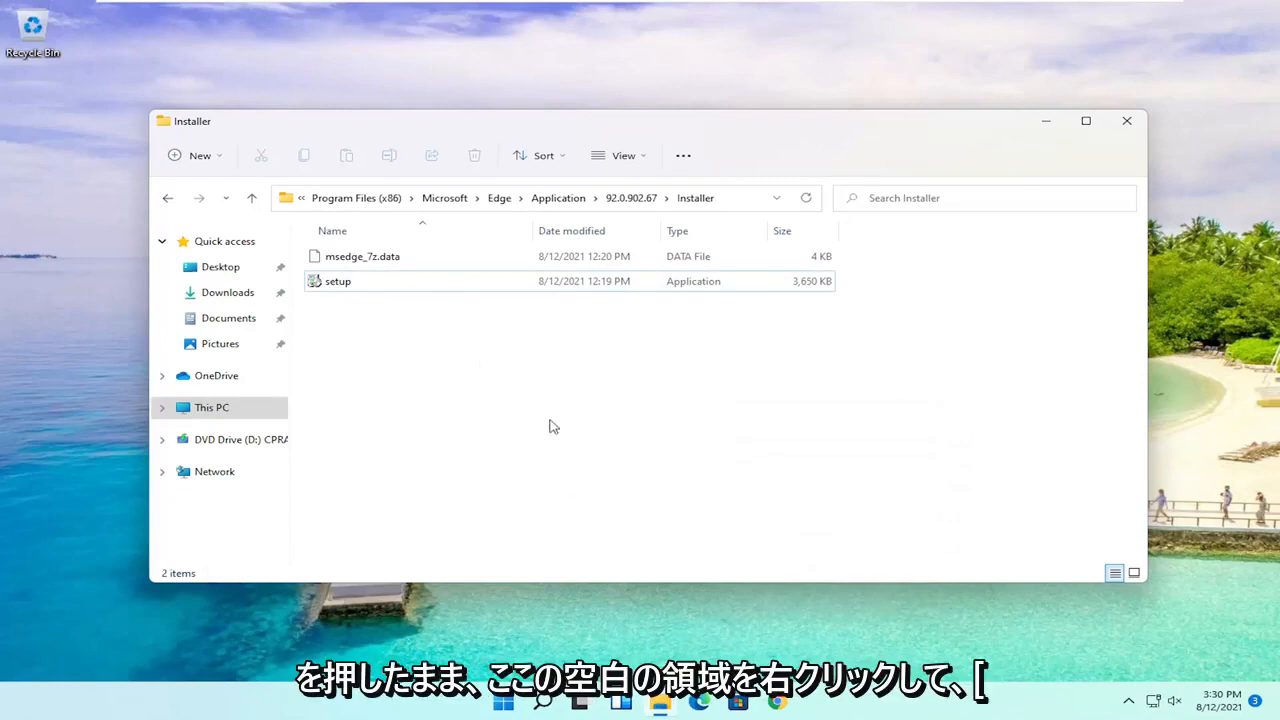
Step: Launch a Windows Terminal in the Installer folder via the context menu
right_click(552, 426)
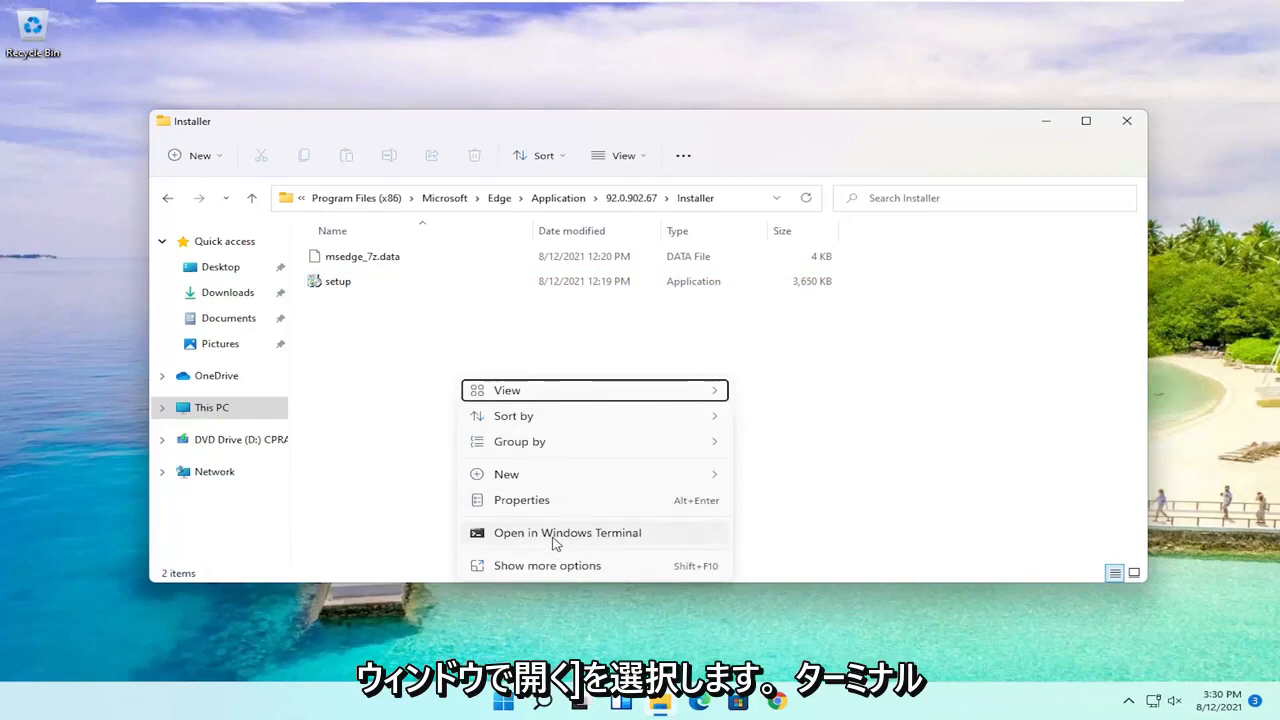
mouse_move(538, 524)
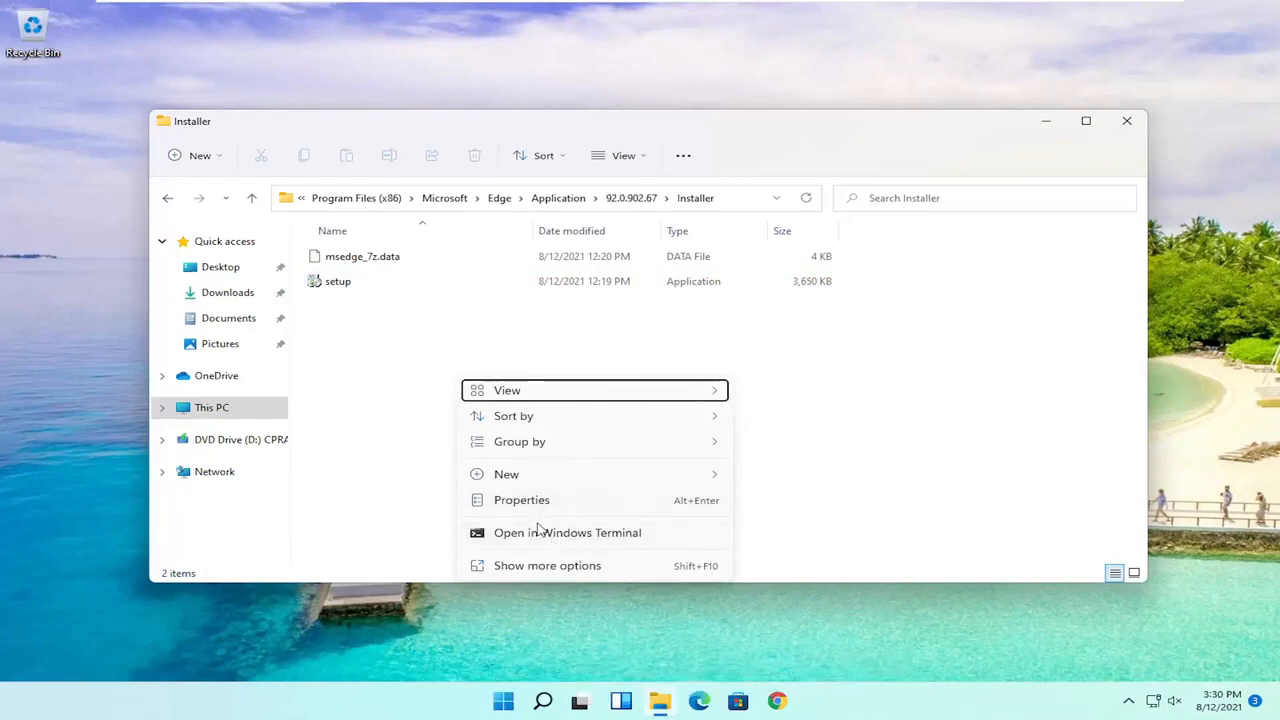
click(336, 280)
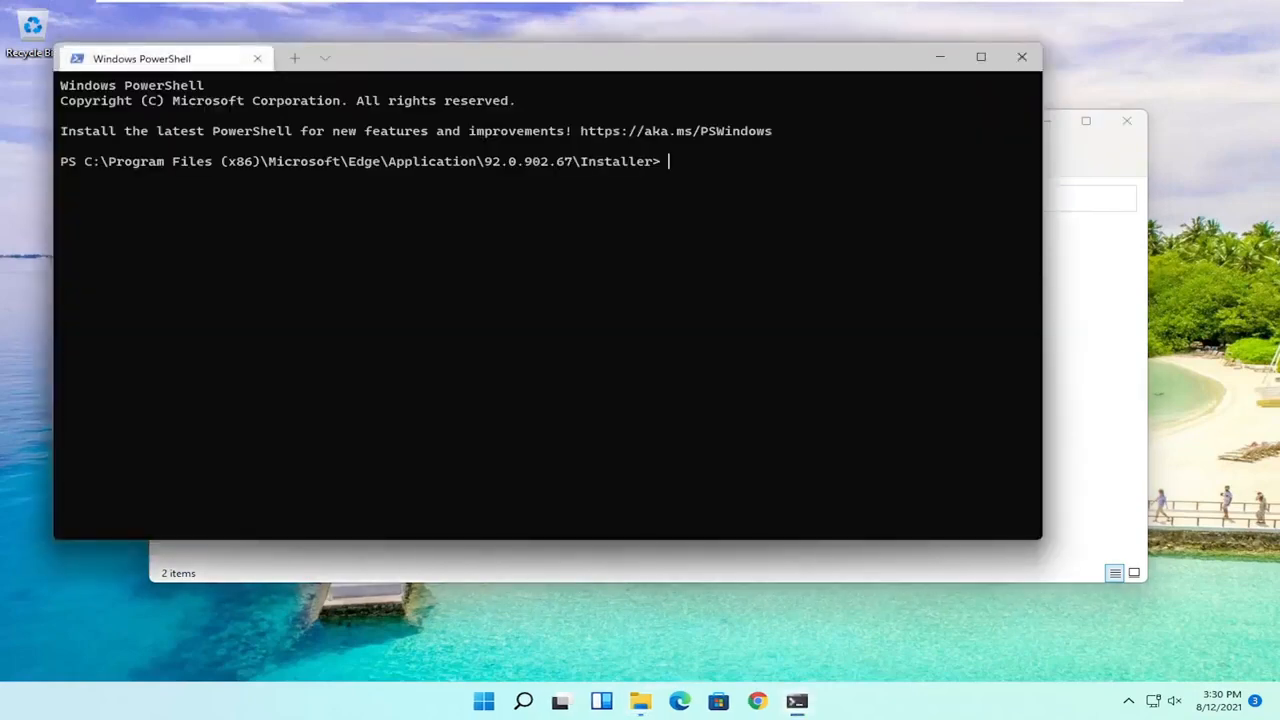
mouse_move(564, 60)
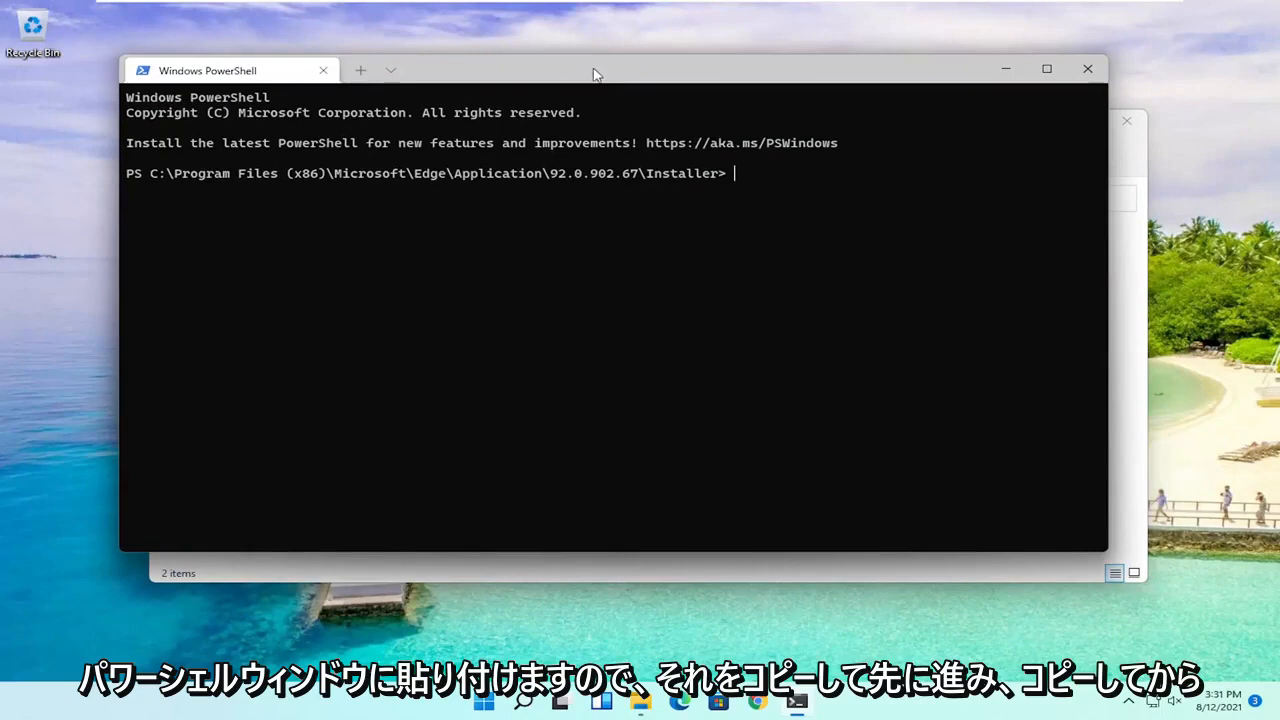
mouse_move(800, 200)
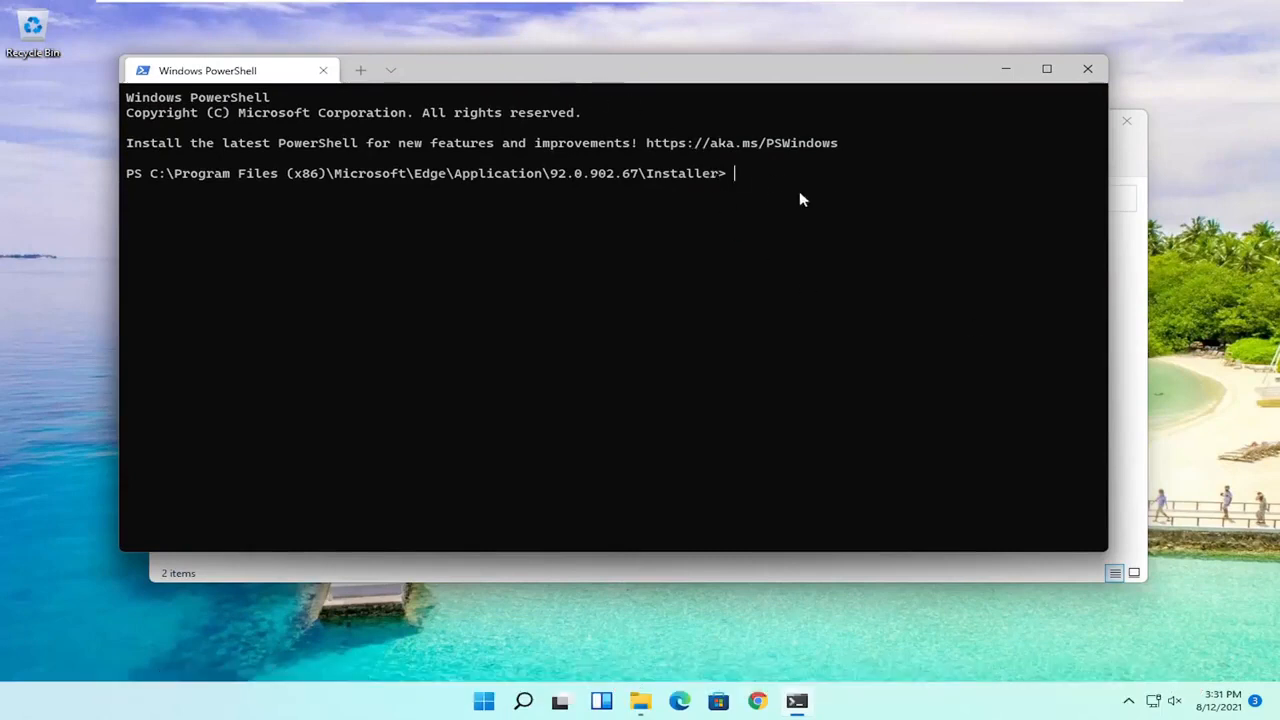
Step: Run .\setup.exe -uninstall -system-level -verbose-logging -force-uninstall and approve the UAC prompt
text(.\setup.exe -uninstall -system-level -verbose-logging -force-uninstall)
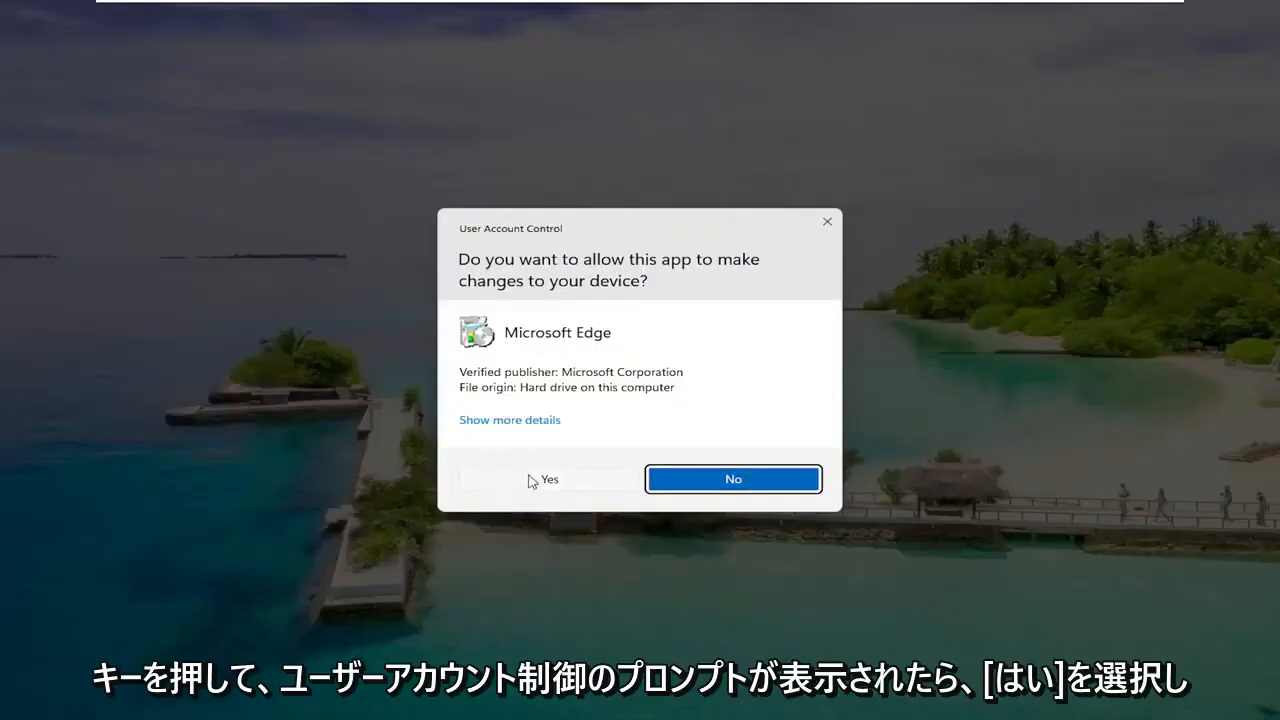
click(548, 480)
text(r)
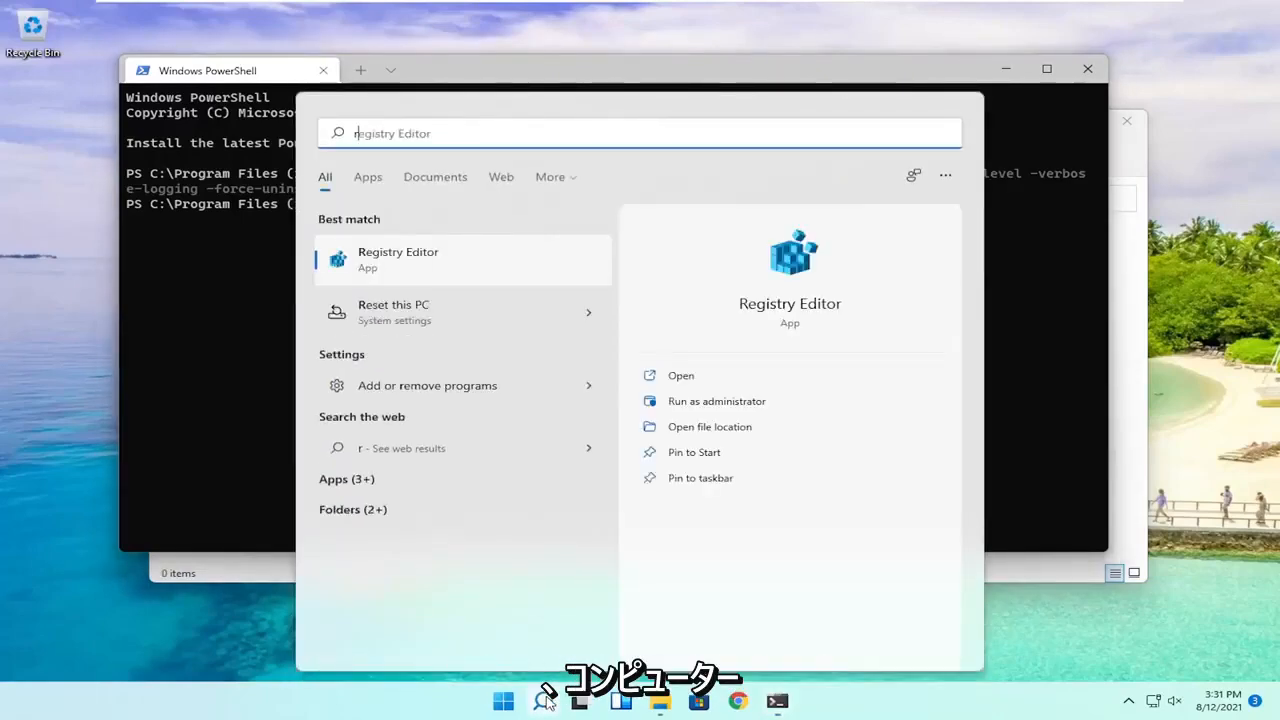
Step: Search Windows for 'edge' to confirm removal, then close the PowerShell window
text(edge)
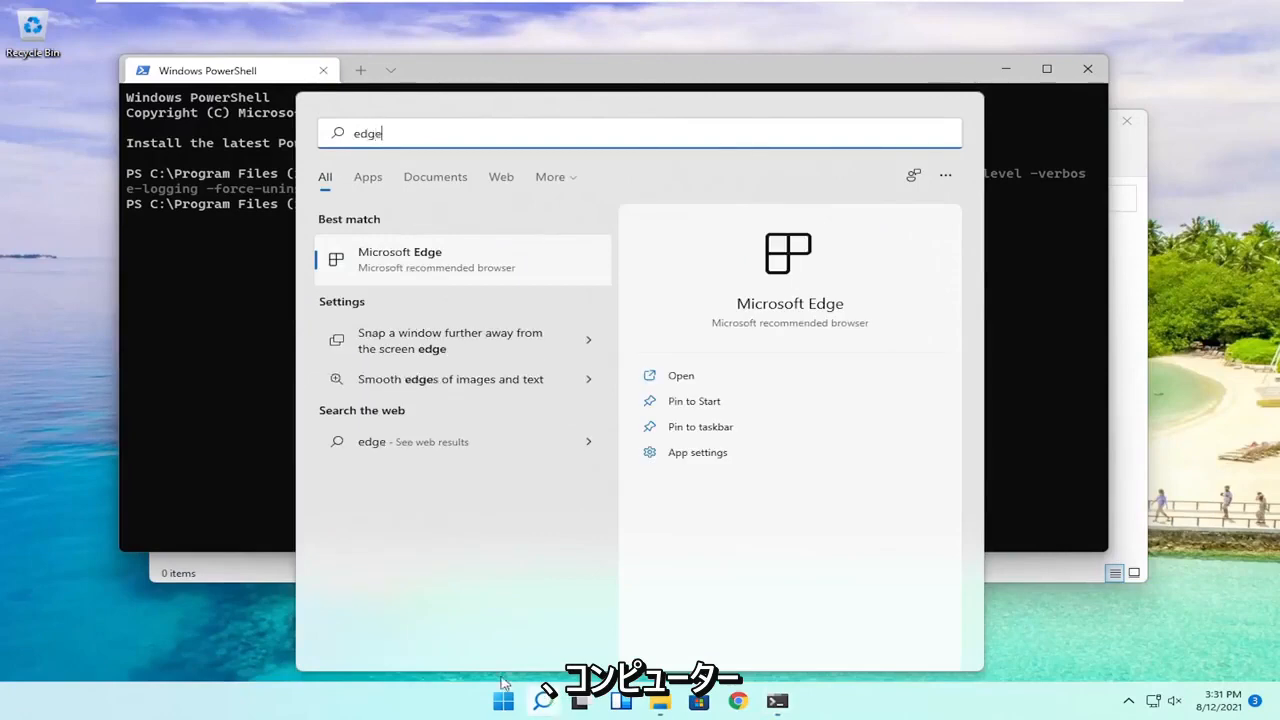
mouse_move(708, 362)
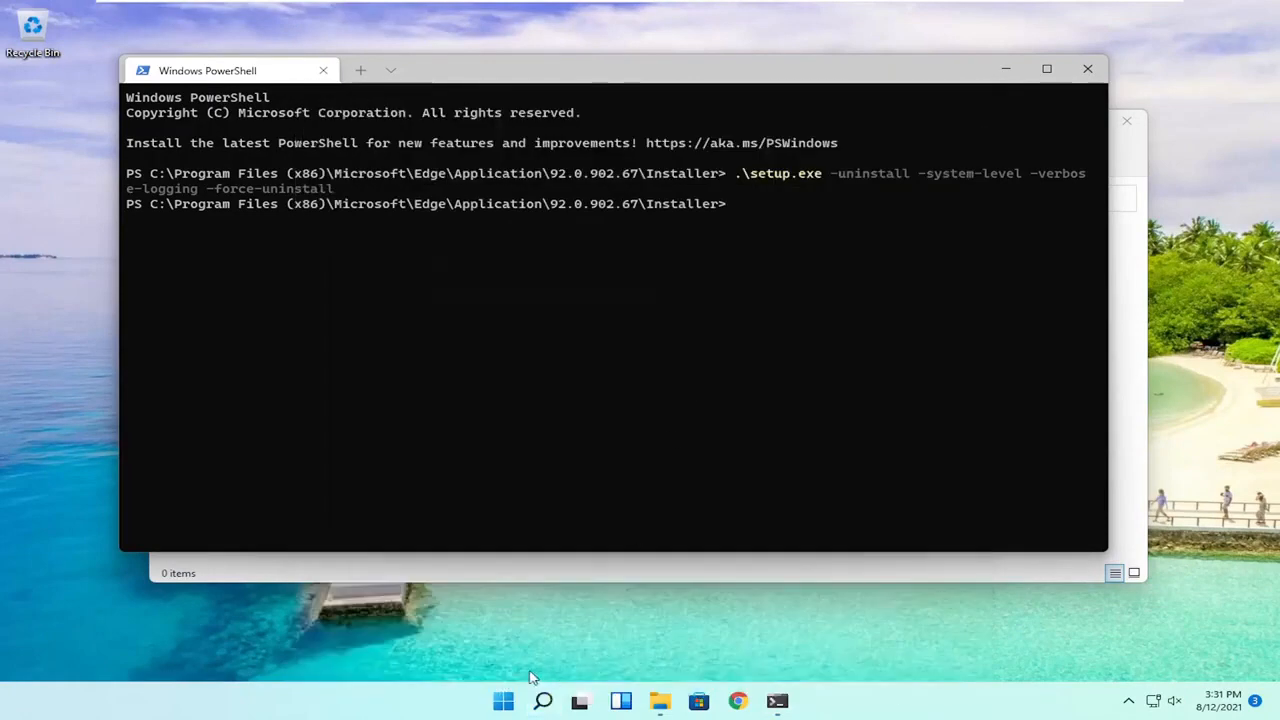
text(ed)
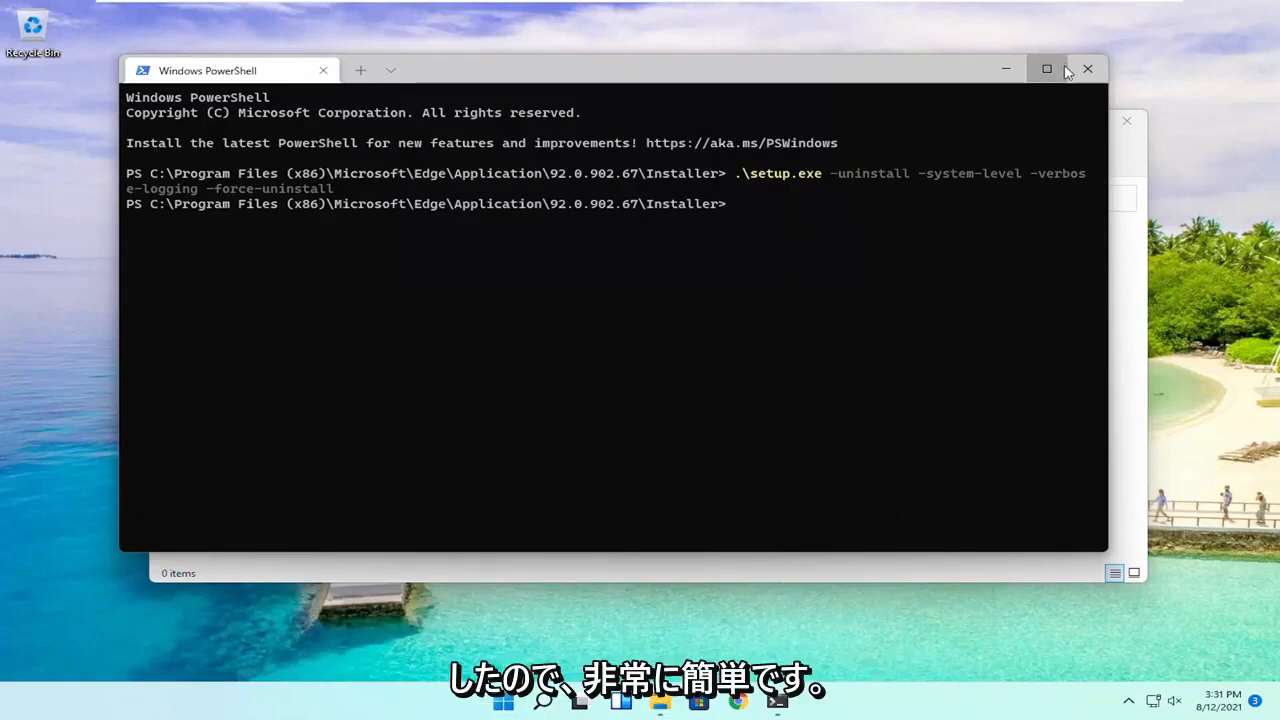
click(1088, 68)
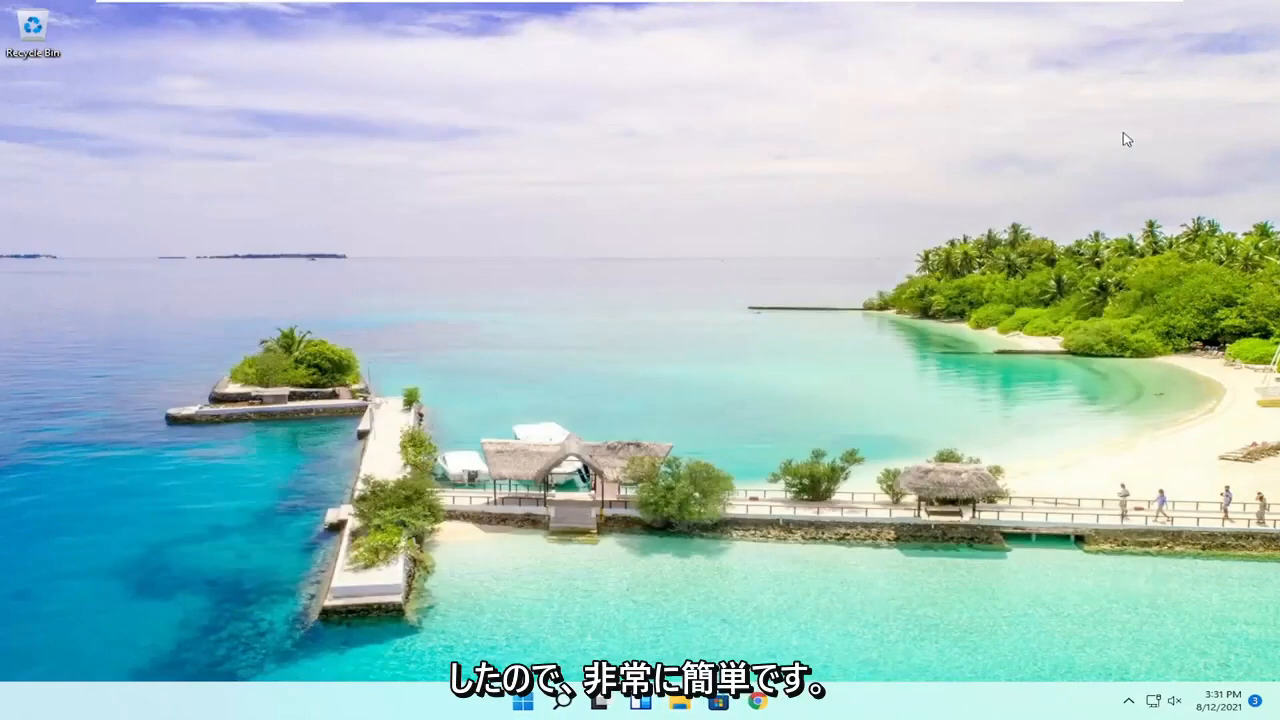